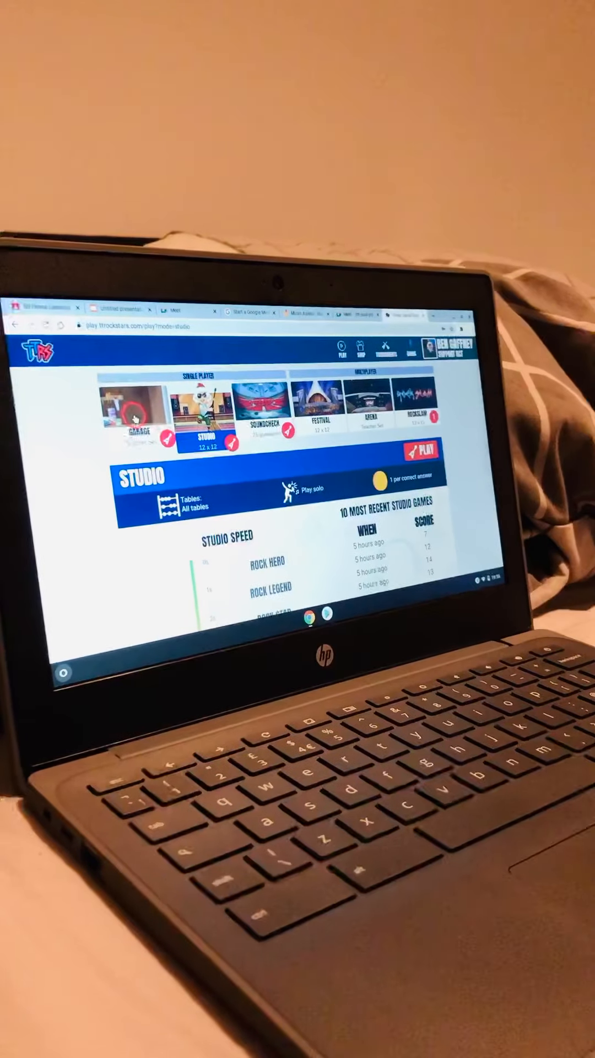
Launch a Garage game from the Single Player row
click(135, 418)
text(5)
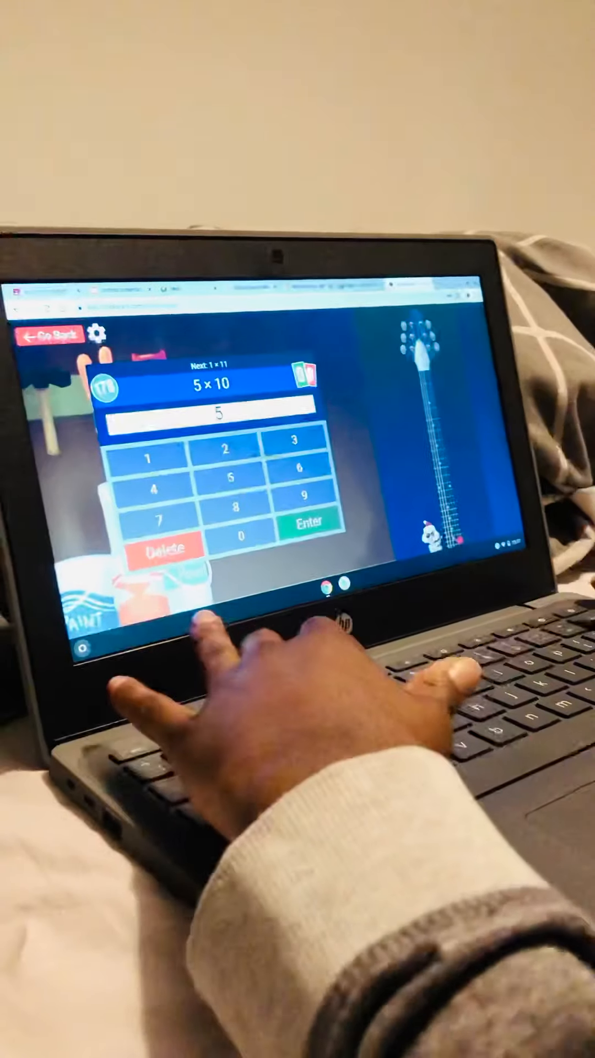
Answer a multiplication question and a division question in the Garage round
click(310, 523)
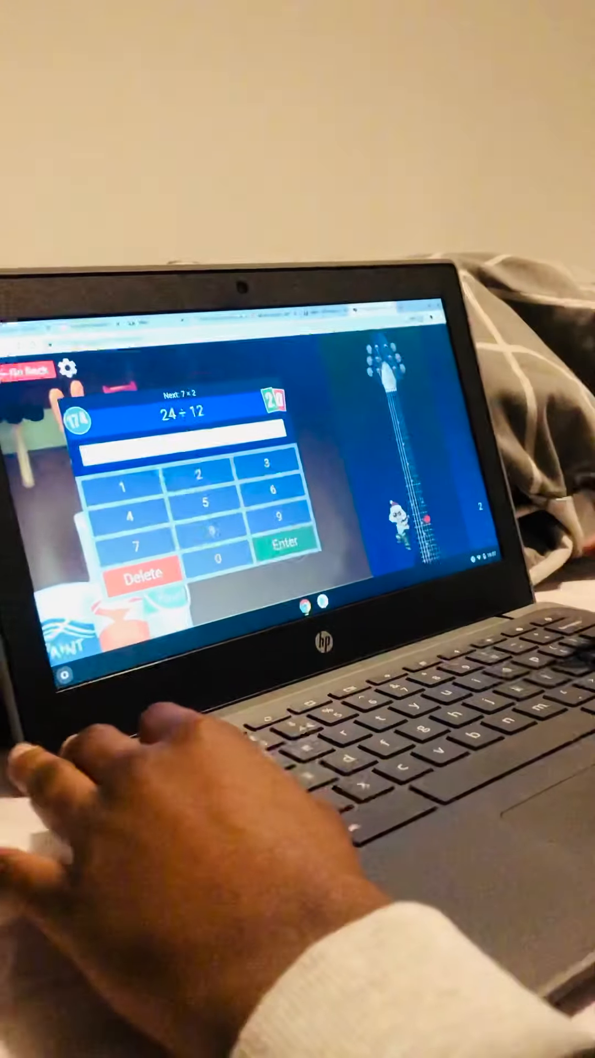
click(283, 545)
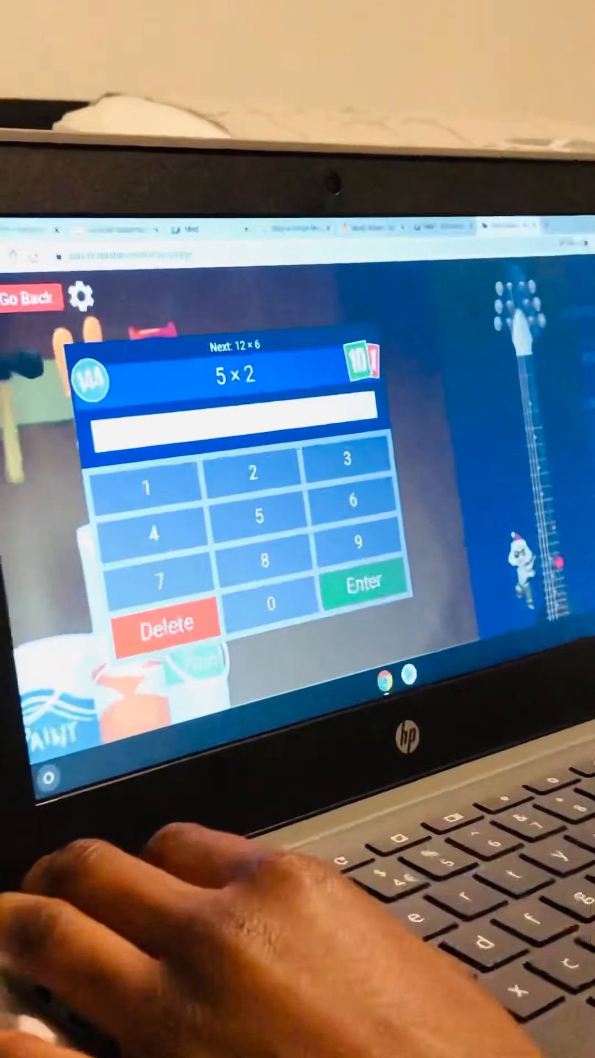
Answer more multiplication and division questions, including entering 48, reaching 22 correct
click(367, 582)
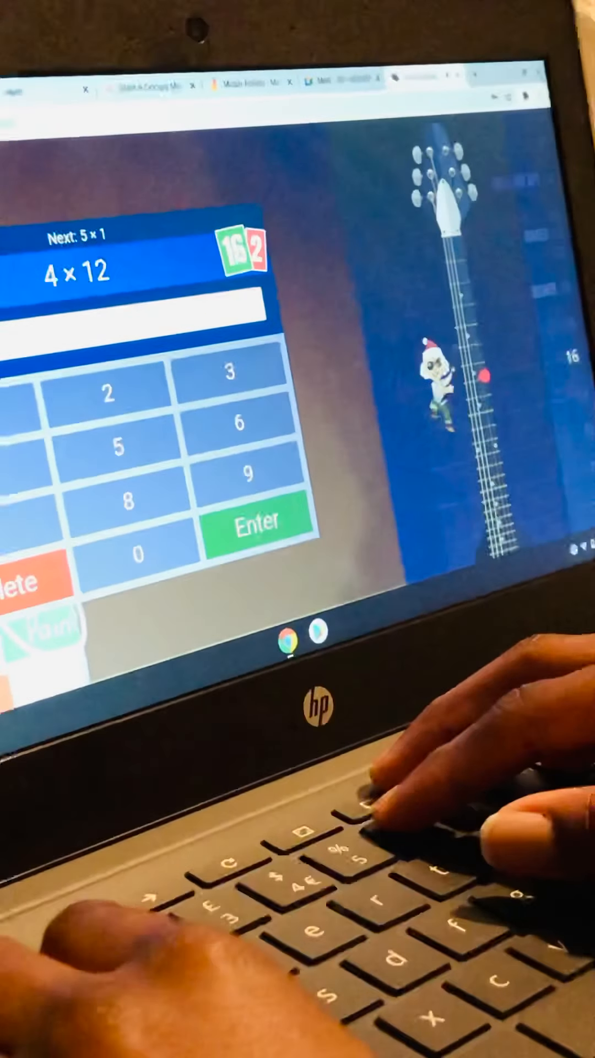
text(48)
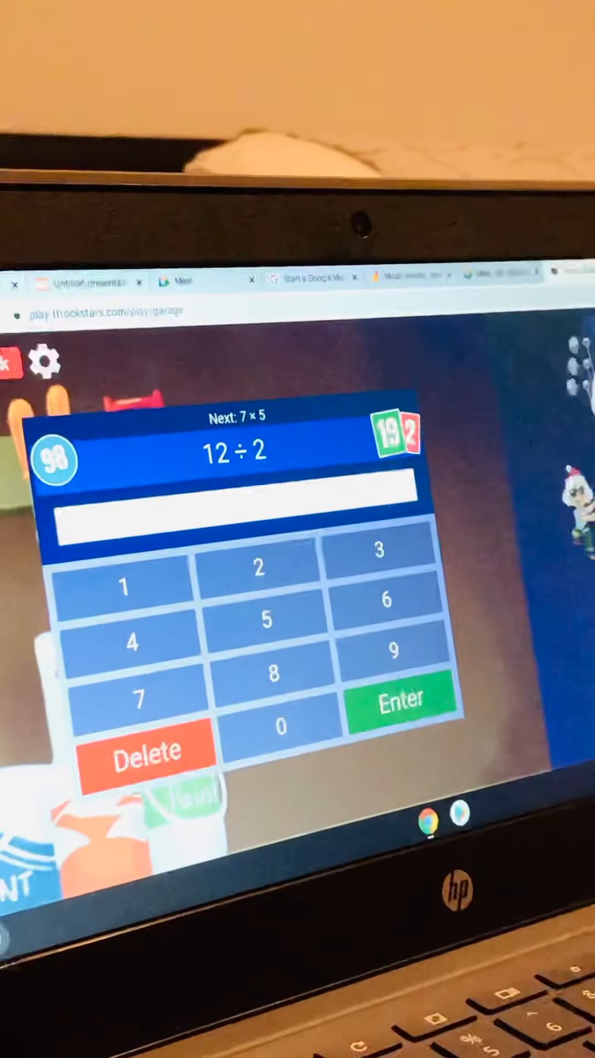
click(400, 698)
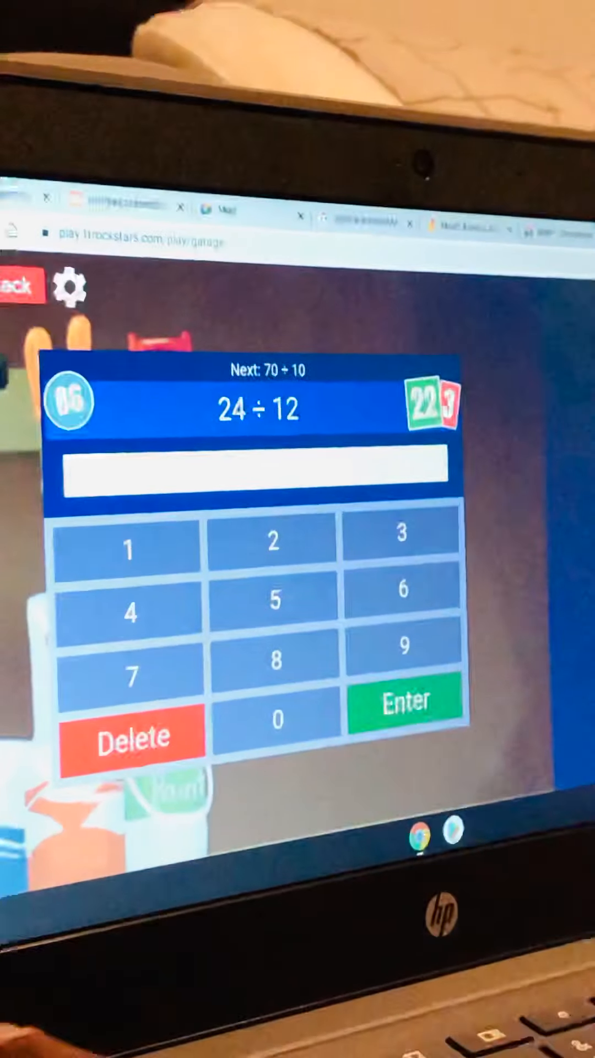
Answer two more division questions, passing thirty correct answers
click(273, 543)
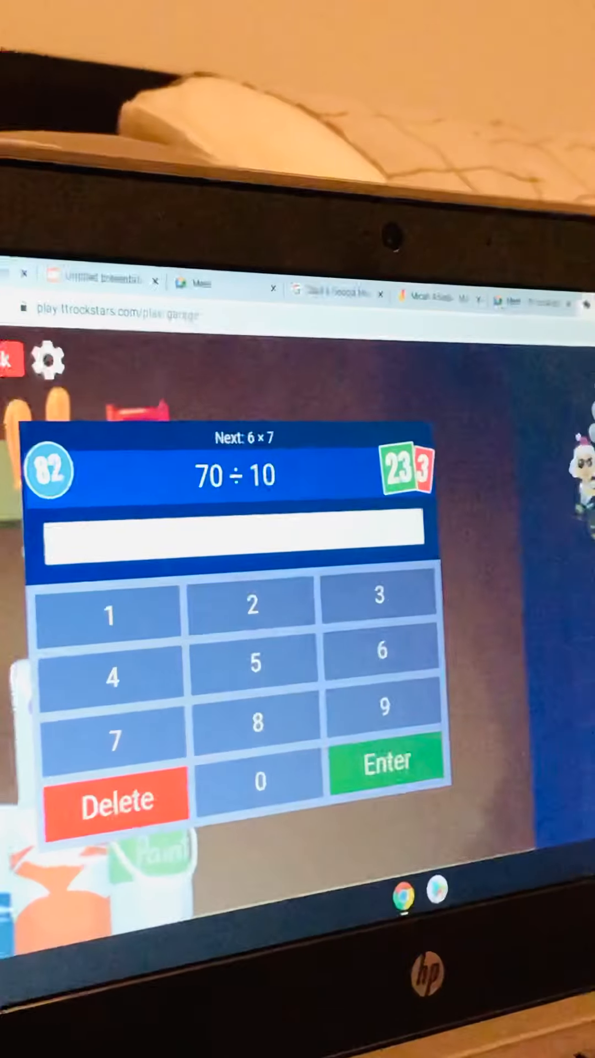
click(386, 760)
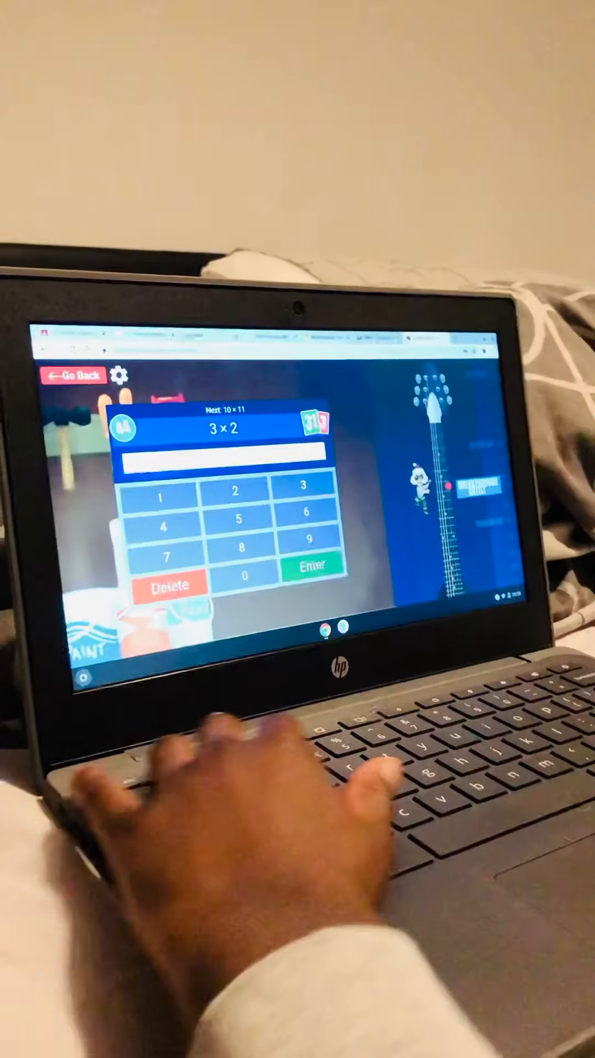
Answer the final questions and submit the last answer before the timer ends
click(317, 563)
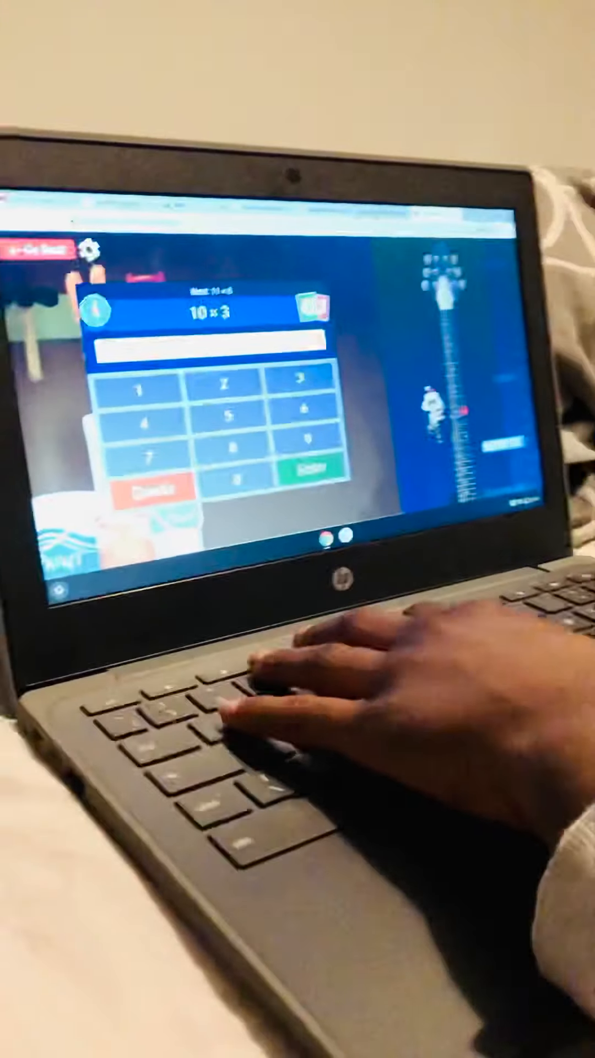
click(274, 412)
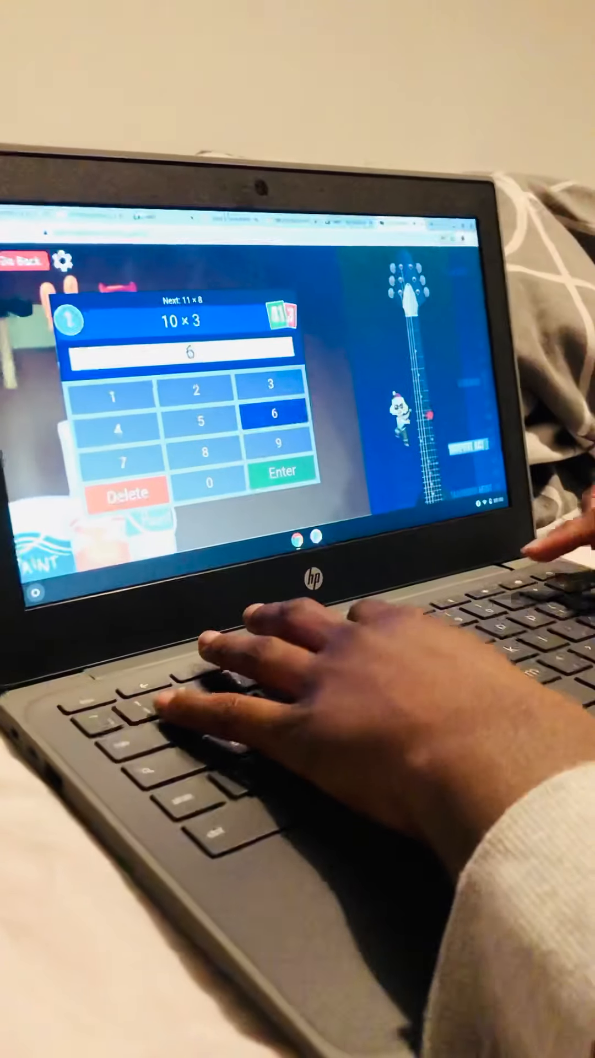
click(281, 470)
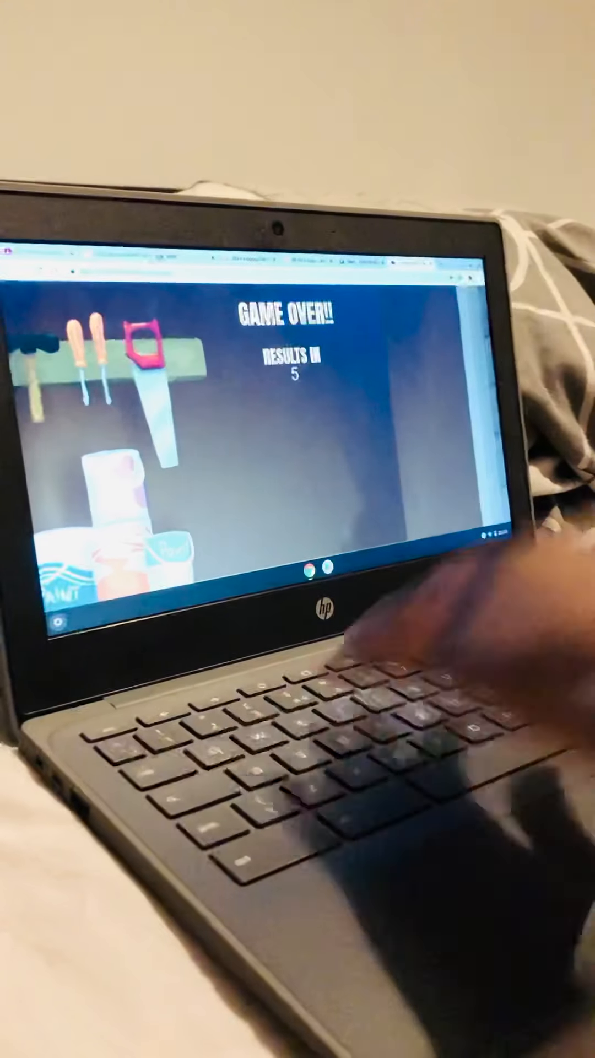